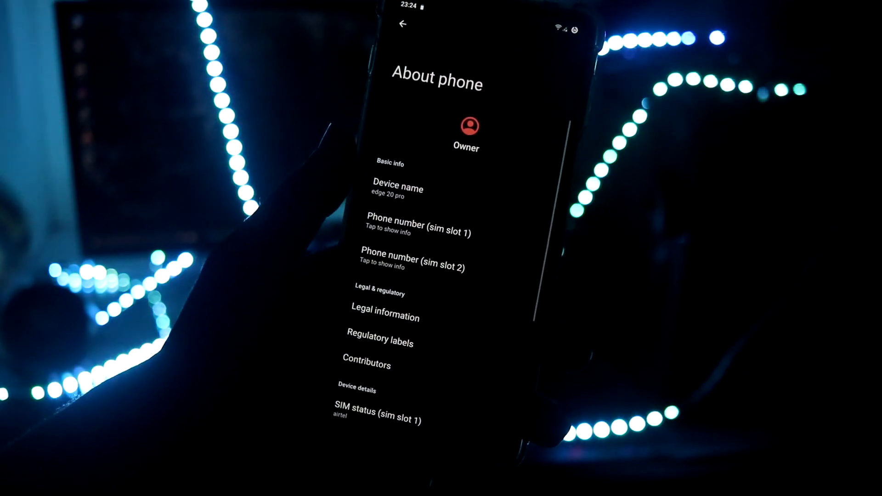
Go back to the main Settings list, open About phone and scroll through its details.
scroll("down", 3)
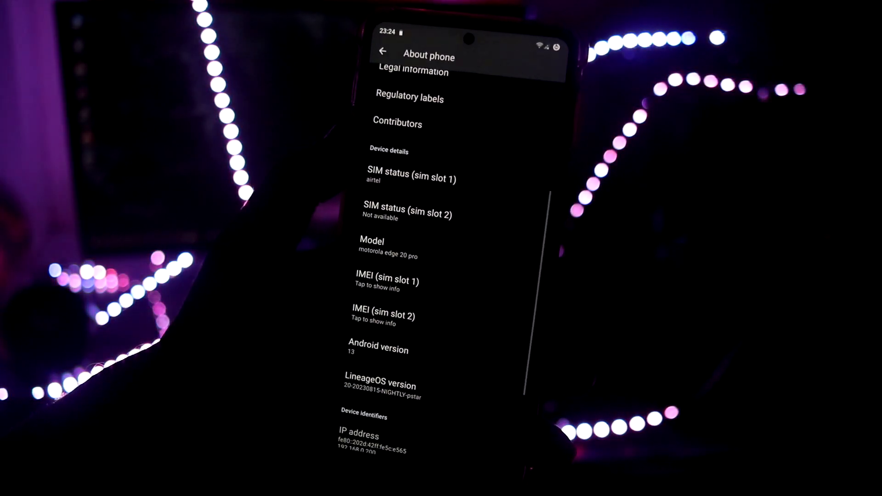
left_click(378, 349)
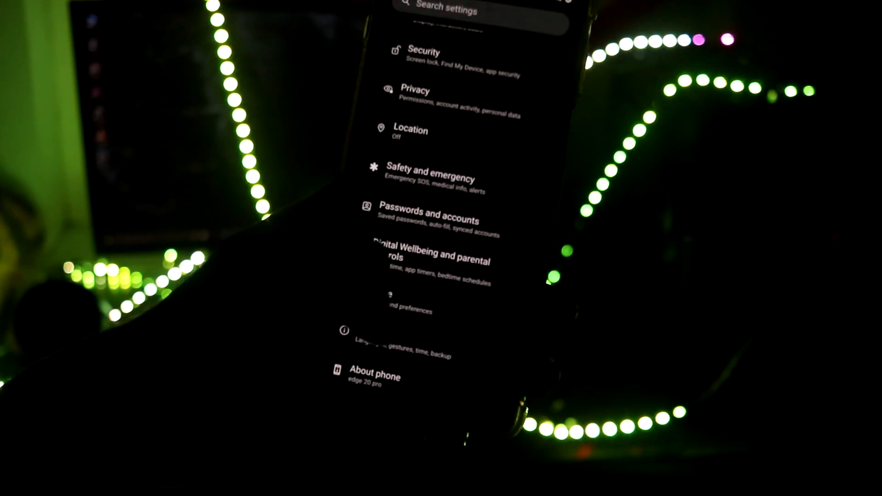
left_click(374, 375)
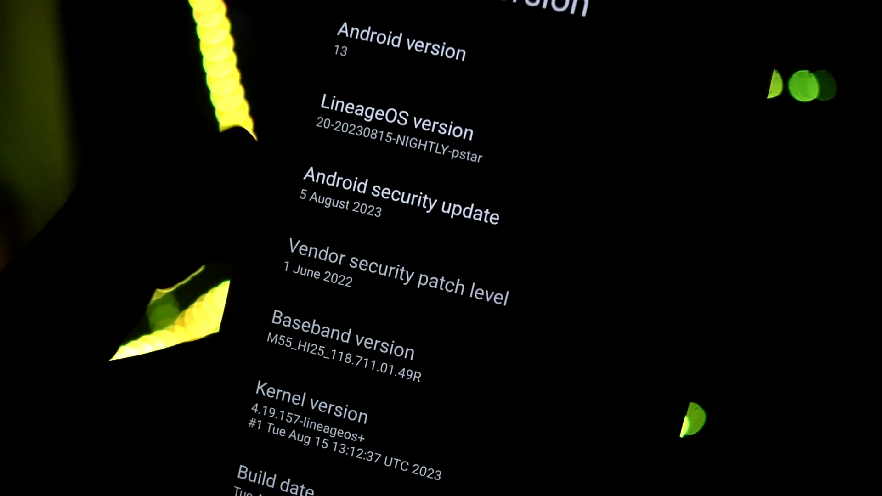
scroll("down", 3)
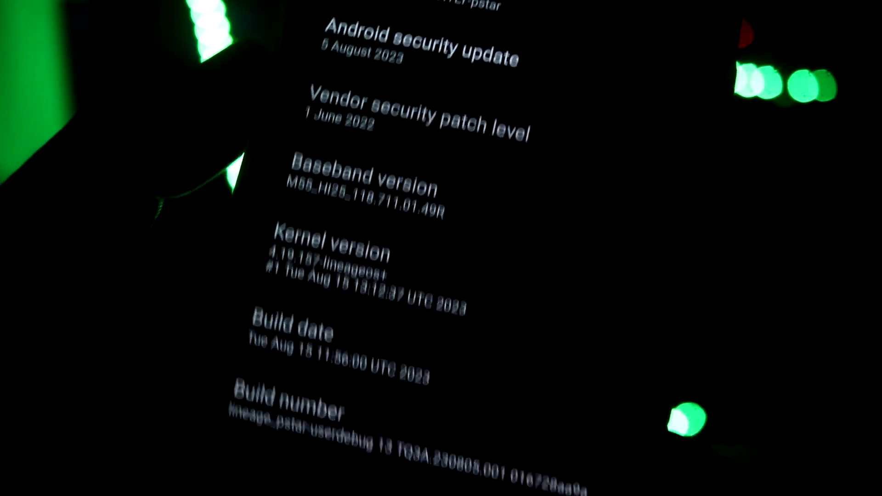
scroll("down", 3)
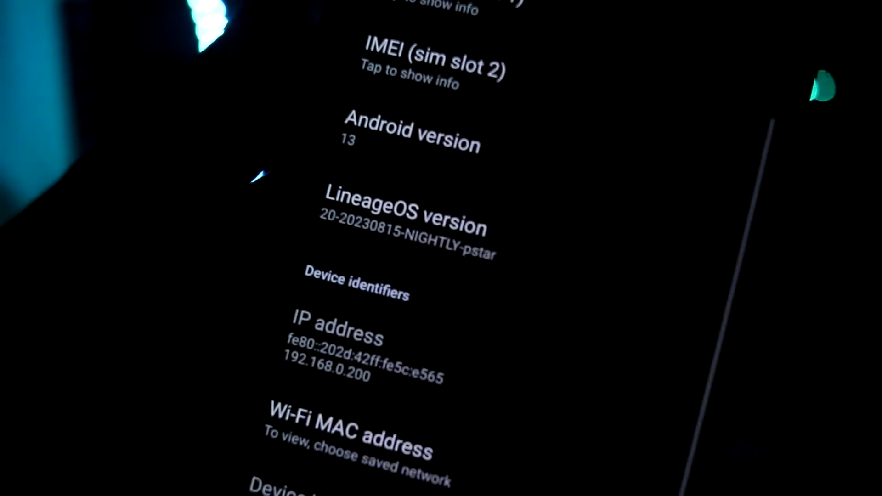
scroll("down", 3)
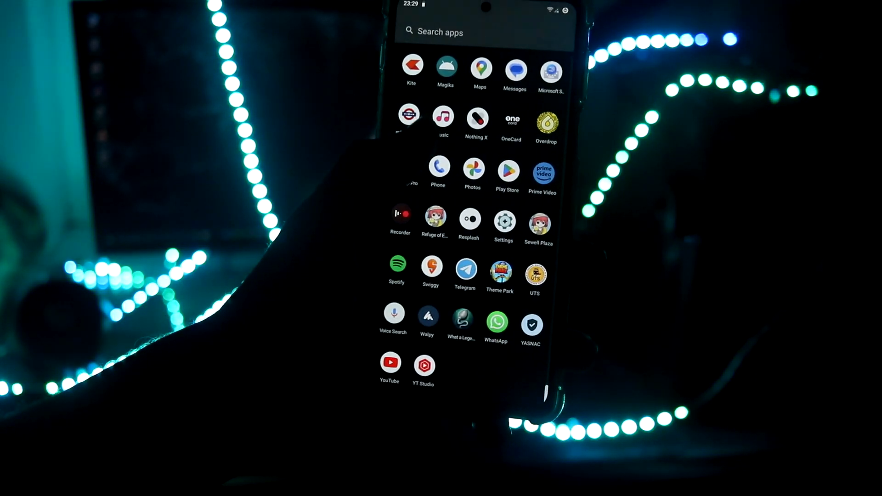
Launch the Camera app from the app drawer.
left_click(503, 221)
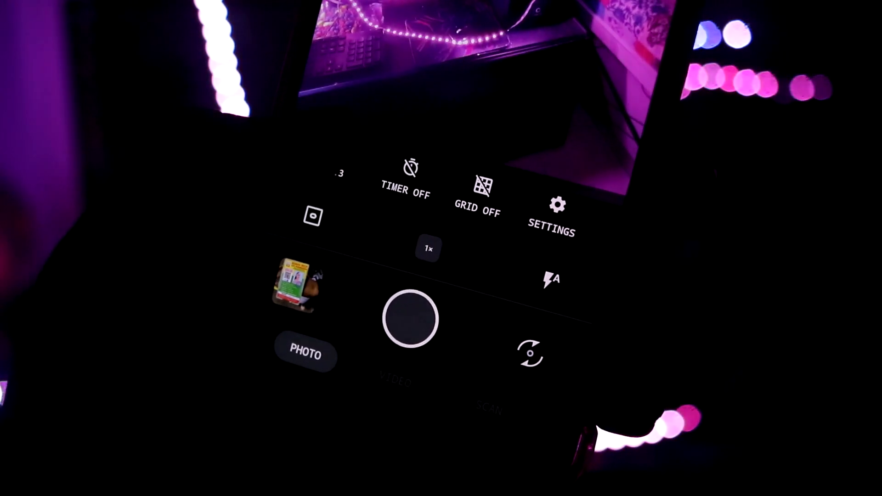
Open the camera's settings and look through the photo and video options.
left_click(550, 211)
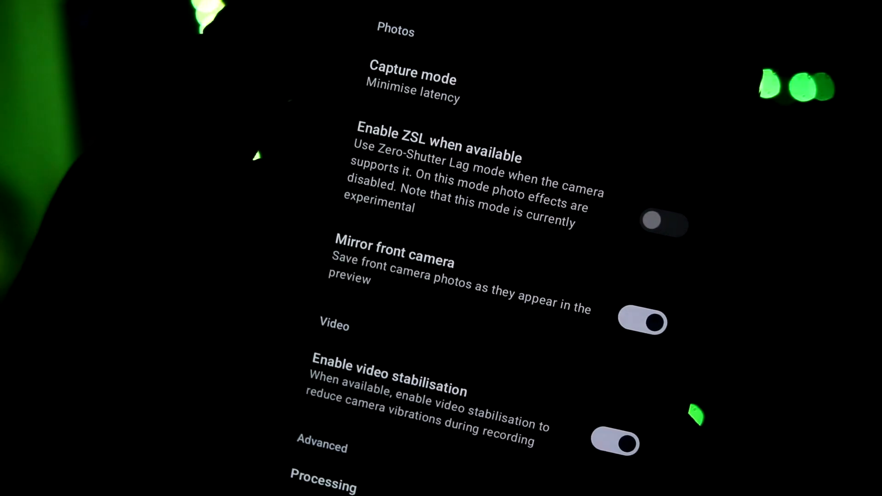
scroll("down", 3)
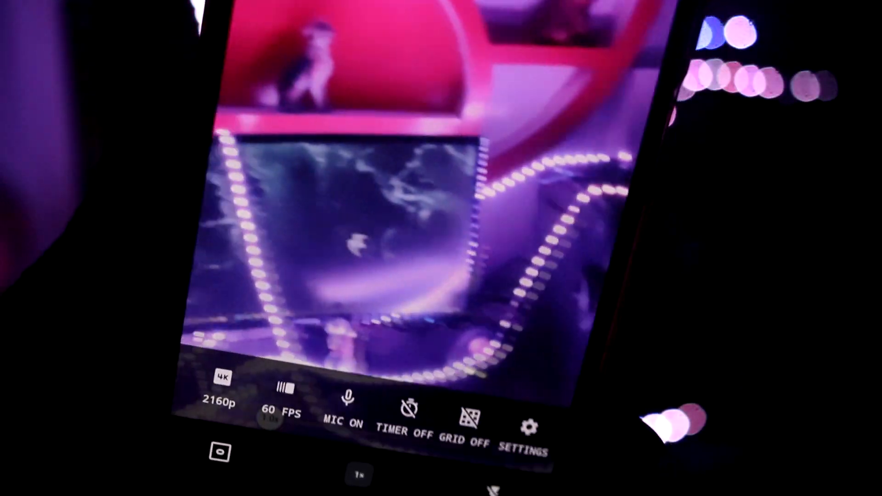
left_click(441, 396)
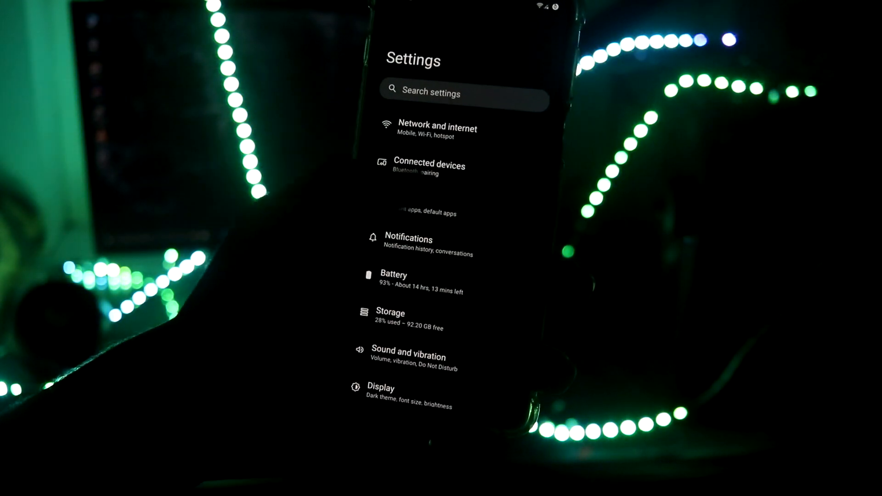
Open Display, enter LiveDisplay, view Colour calibration's picture adjustment and cancel it.
left_click(380, 387)
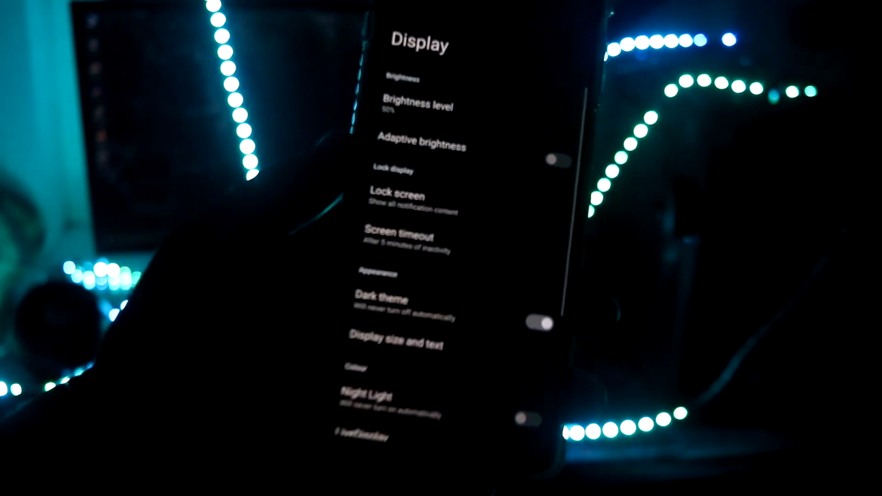
scroll("down", 3)
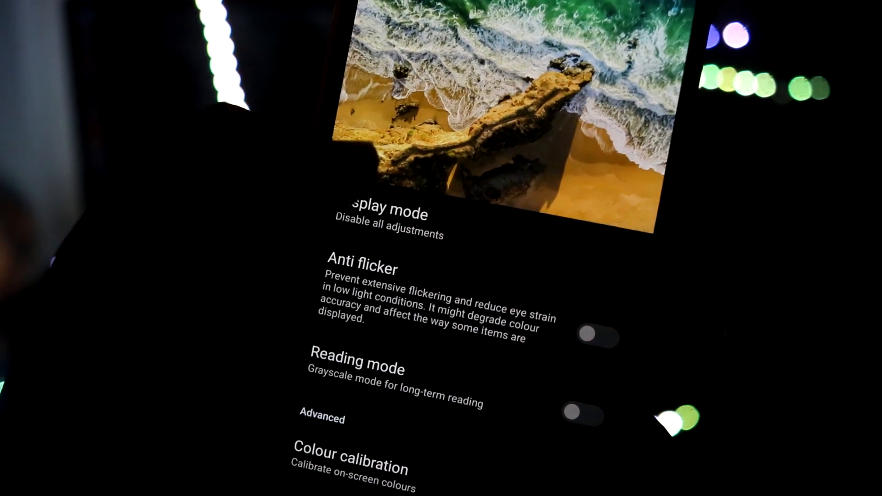
left_click(386, 220)
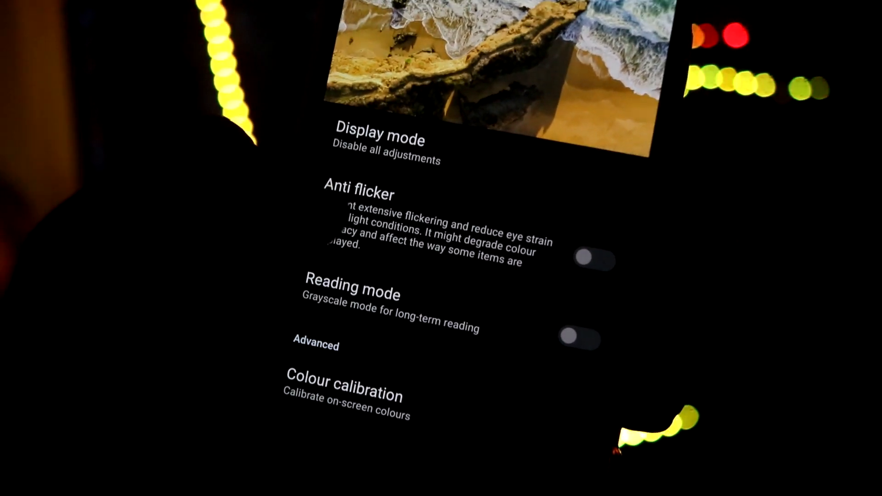
left_click(346, 380)
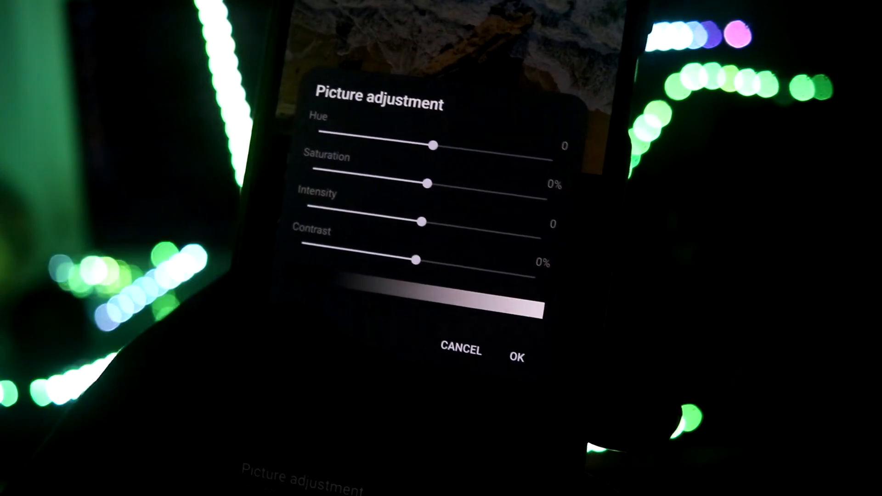
left_click(459, 350)
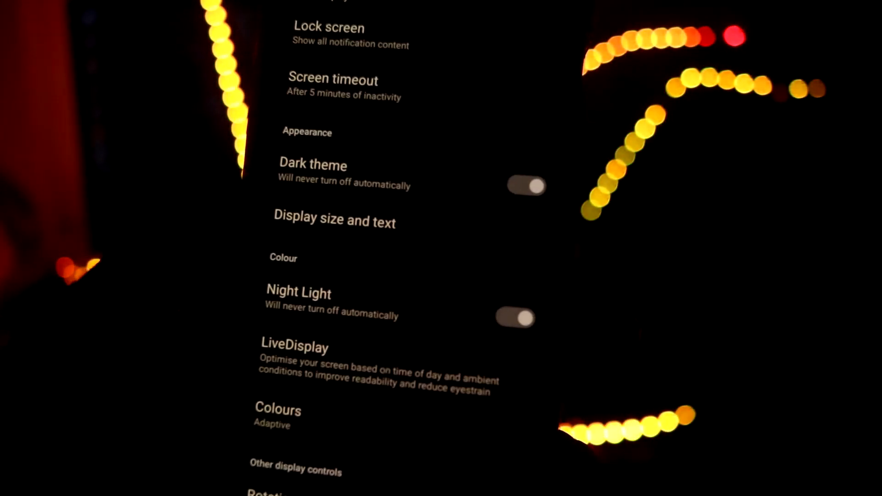
Browse the other display controls, then go back to the main Settings list.
left_click(277, 409)
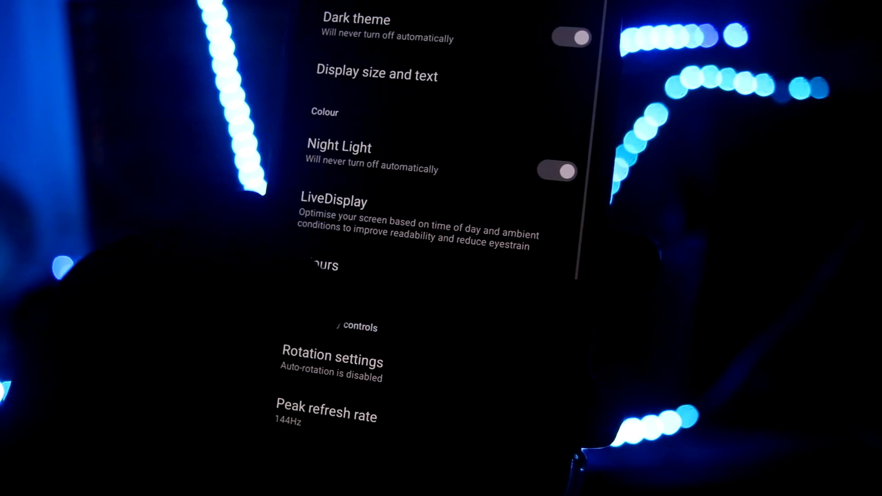
scroll("down", 3)
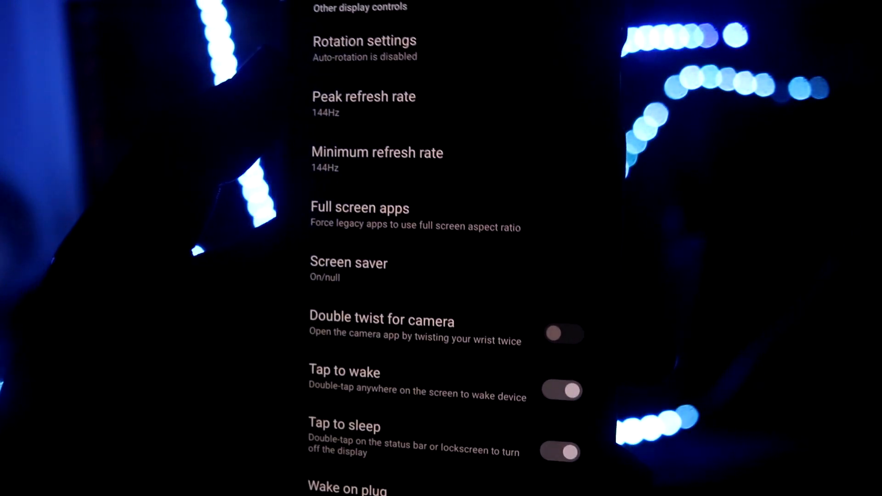
left_click(363, 96)
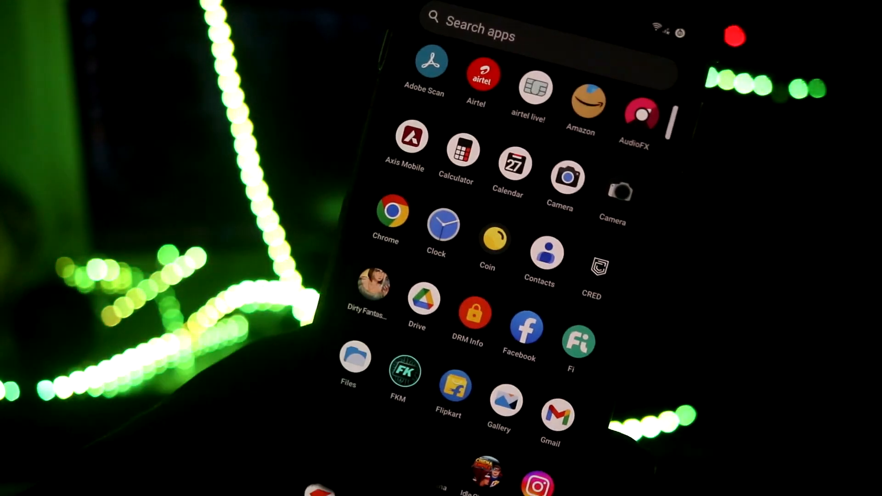
scroll("down", 3)
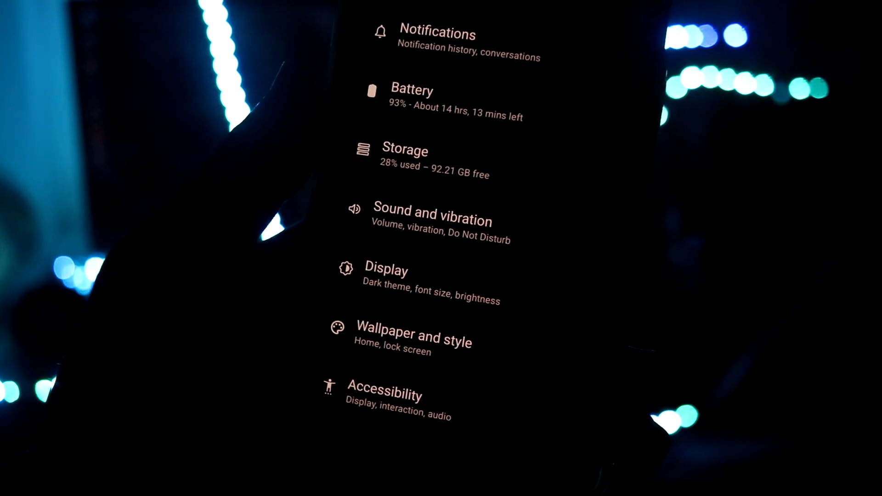
scroll("down", 3)
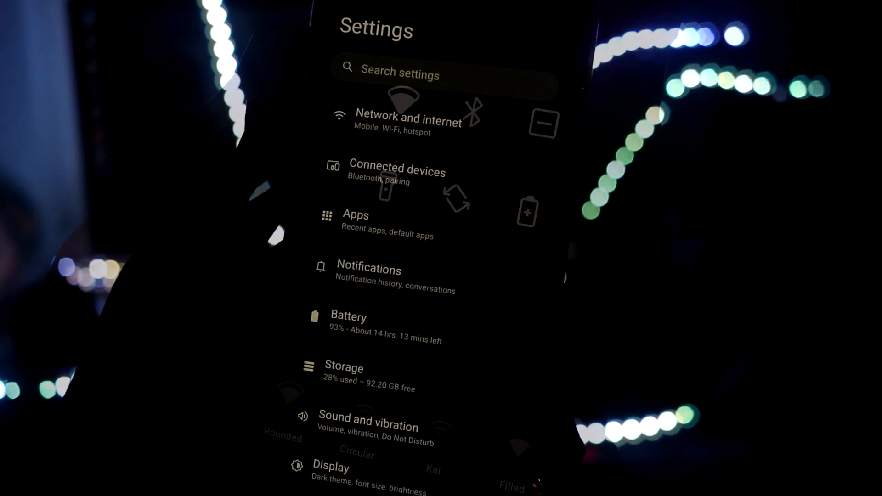
Open Privacy settings and review Trust's security status pages.
scroll("down", 3)
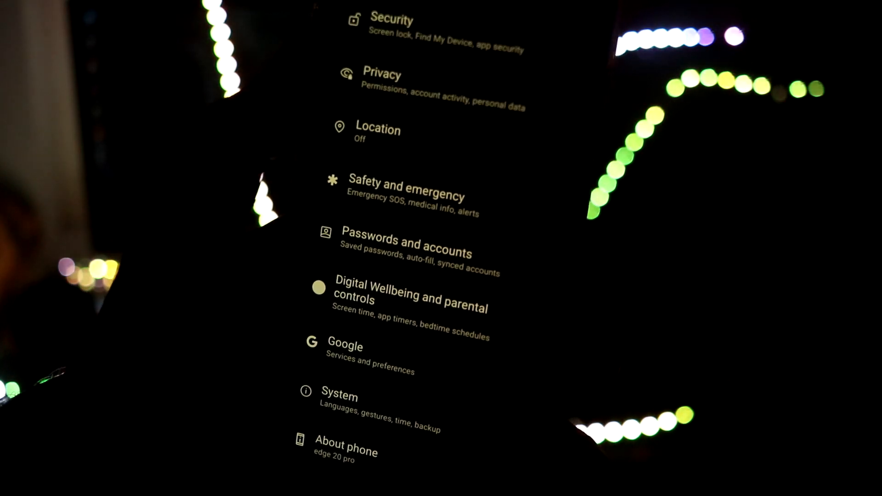
left_click(382, 74)
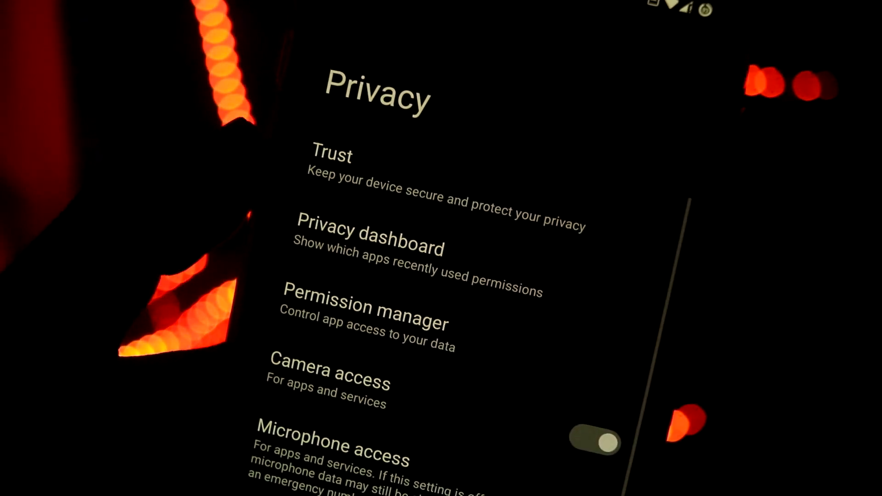
left_click(333, 156)
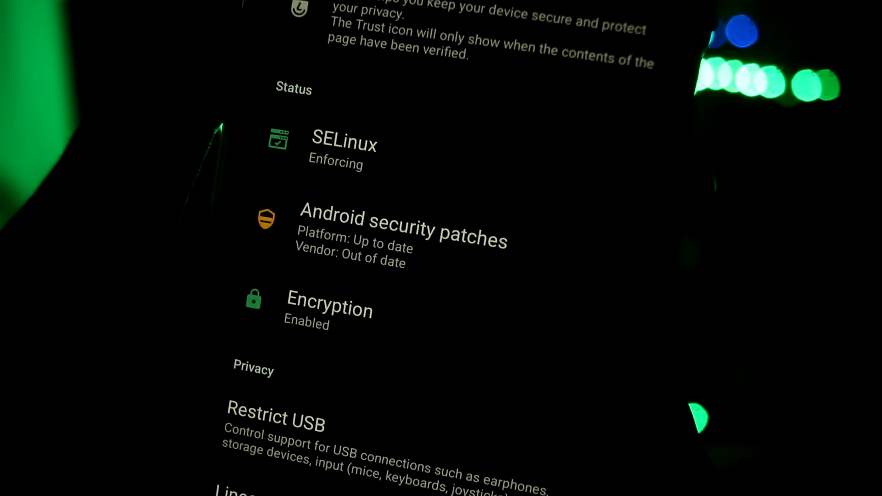
scroll("down", 3)
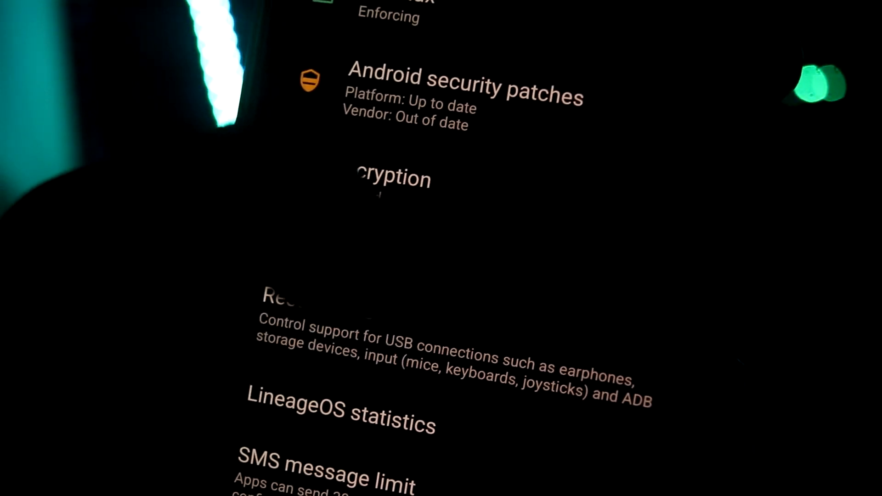
scroll("up", 3)
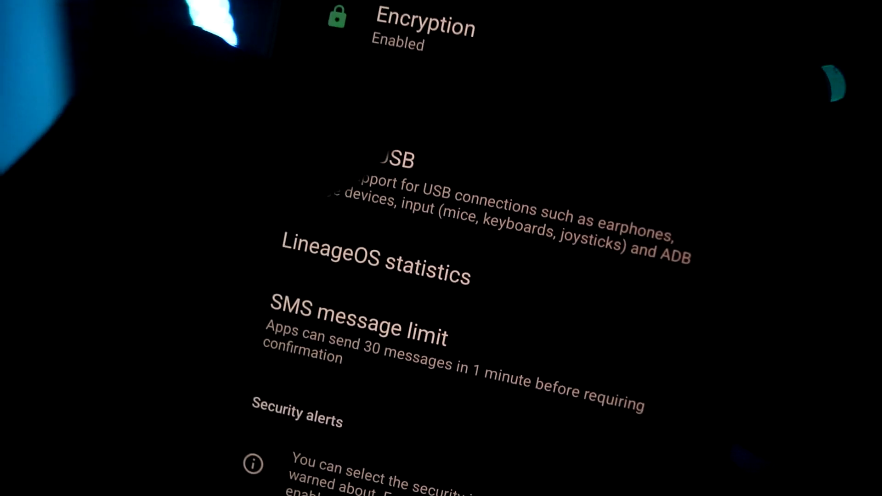
left_click(393, 160)
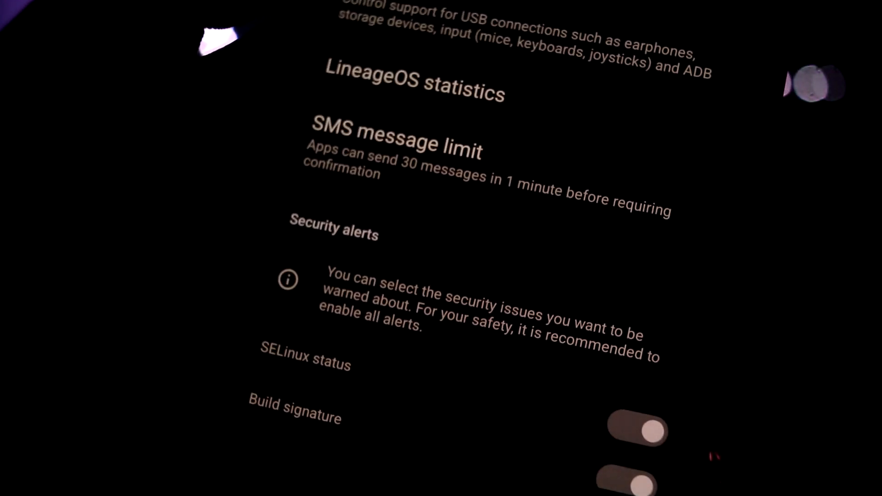
Scroll through the System page's languages, gestures and date options.
scroll("down", 3)
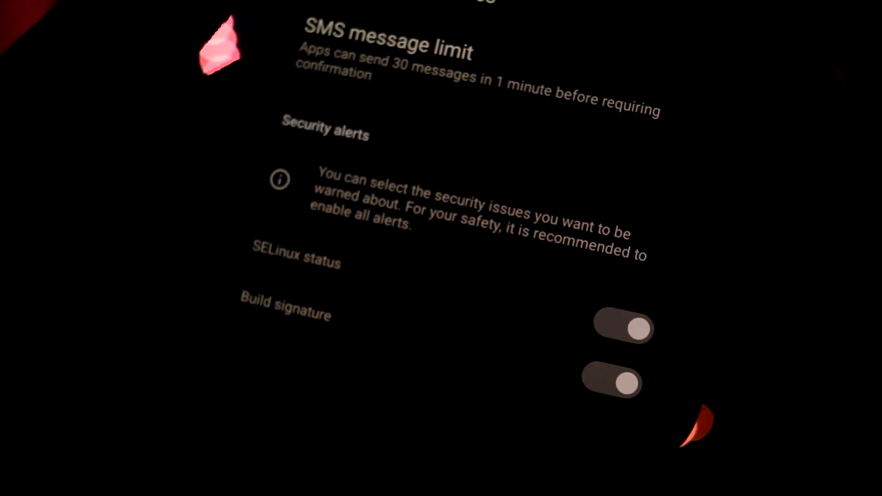
scroll("down", 3)
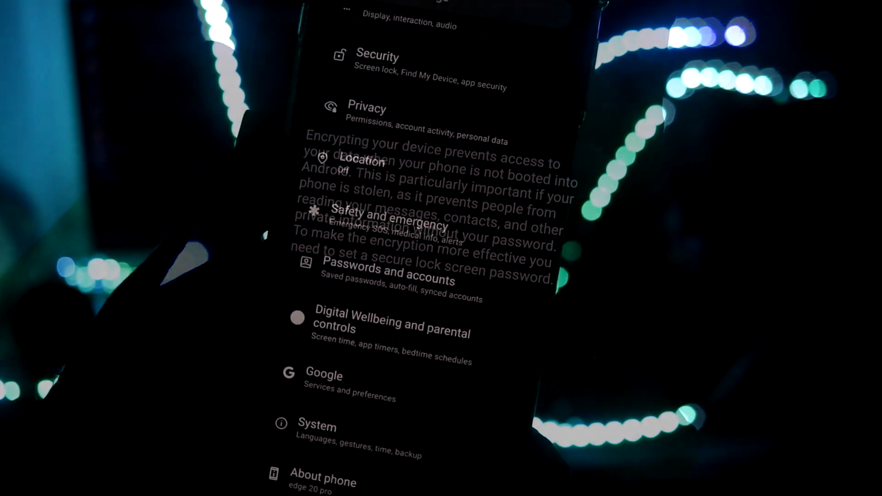
scroll("down", 3)
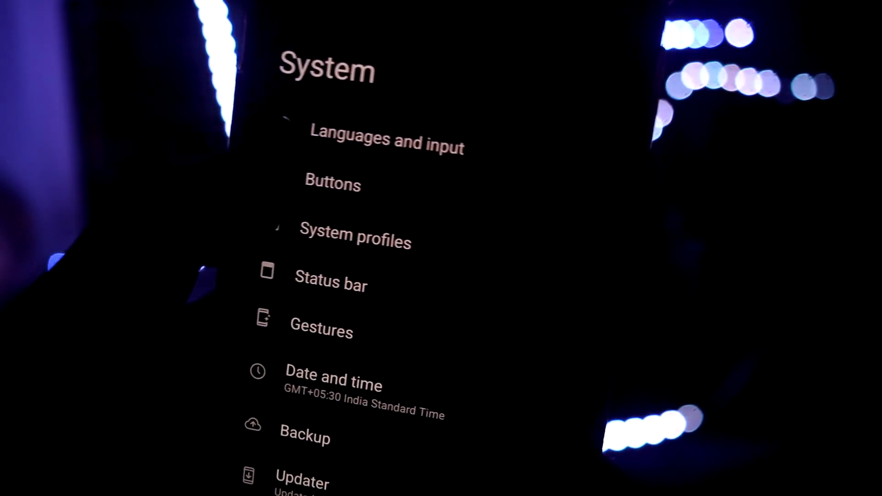
left_click(333, 184)
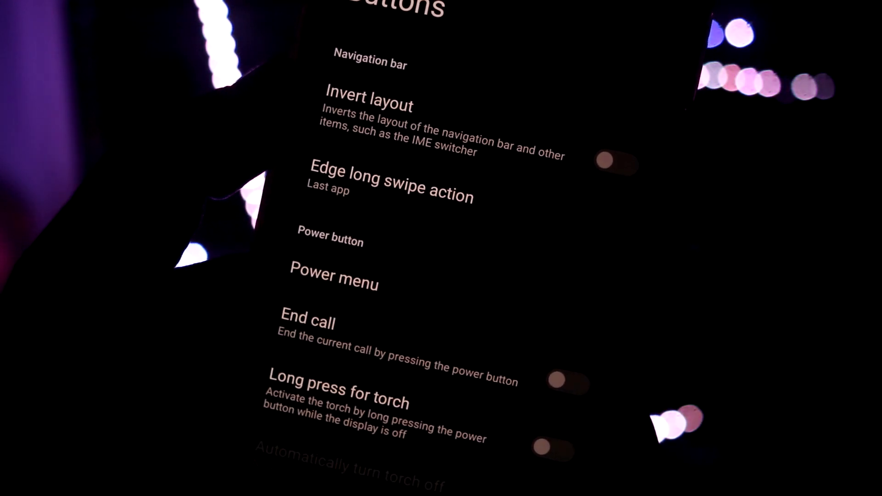
left_click(391, 186)
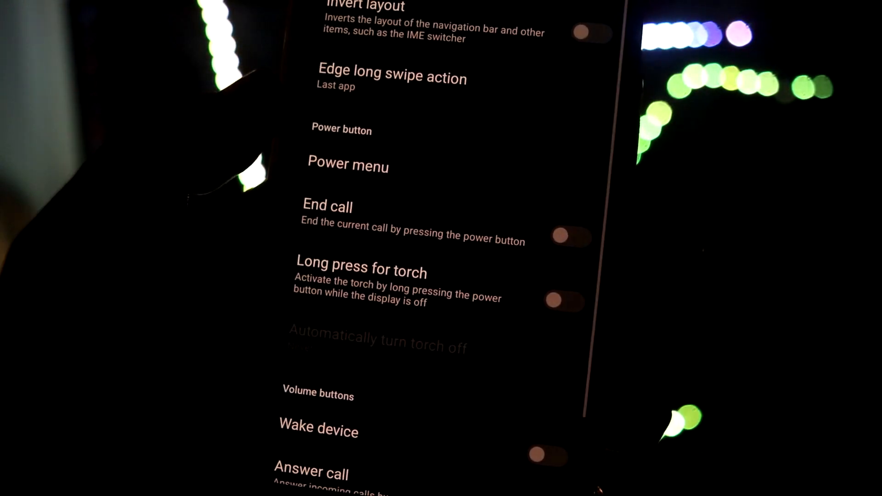
scroll("down", 3)
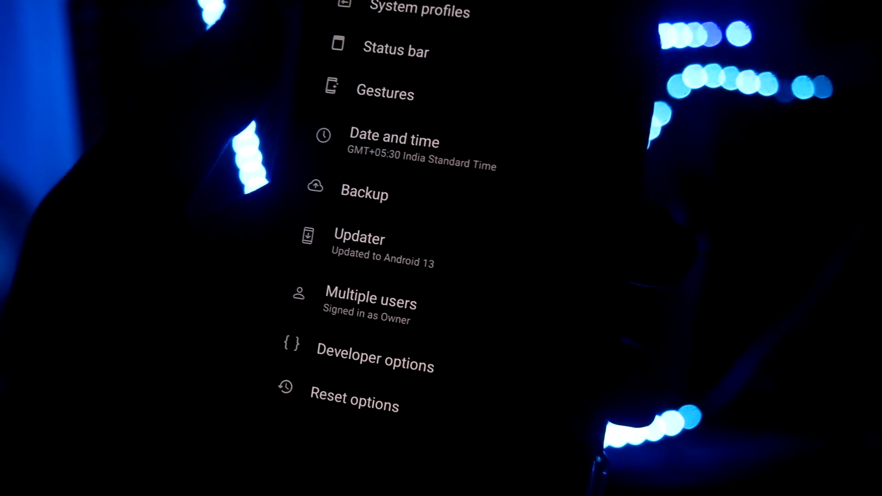
left_click(359, 238)
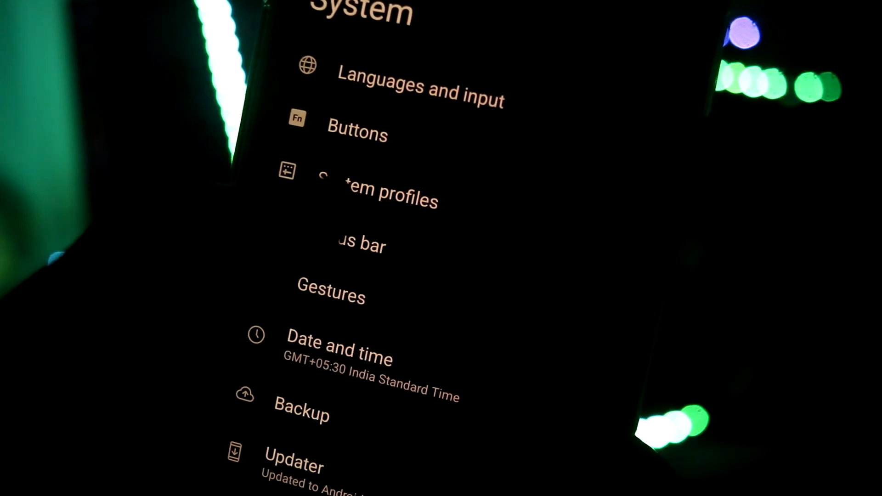
Set the status bar network traffic monitor to show upload and download in Mb/s.
left_click(360, 245)
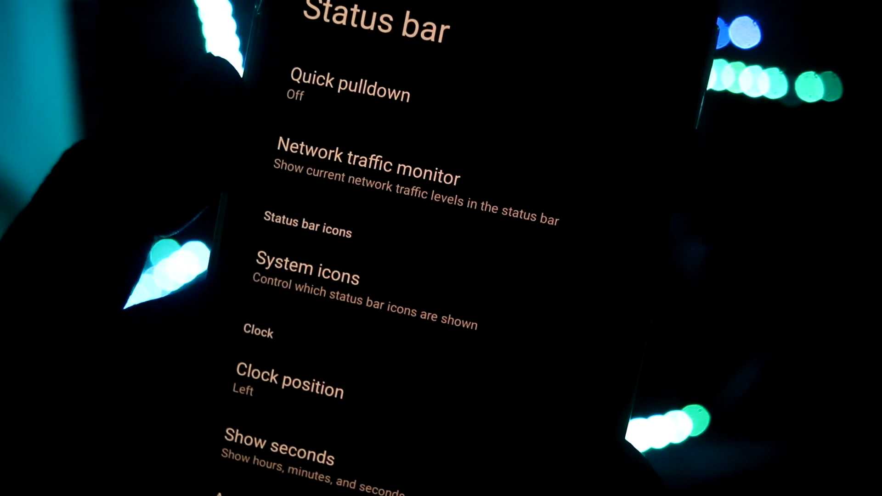
left_click(368, 172)
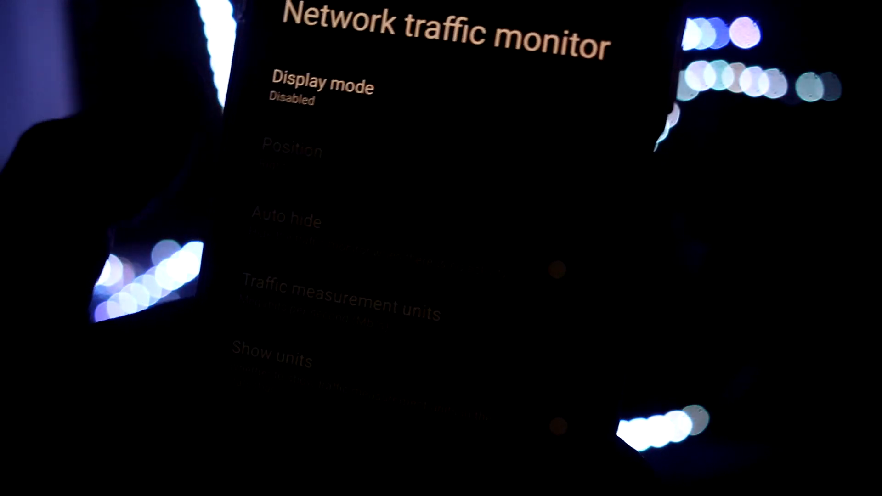
left_click(321, 87)
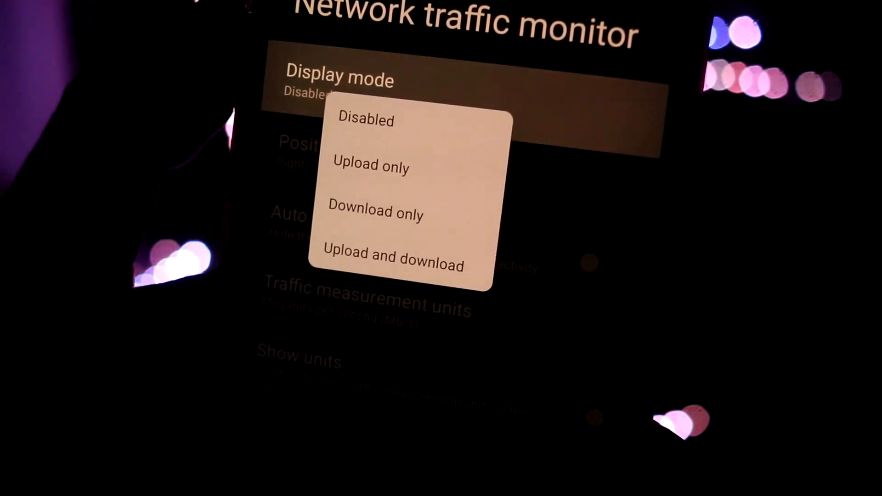
left_click(391, 259)
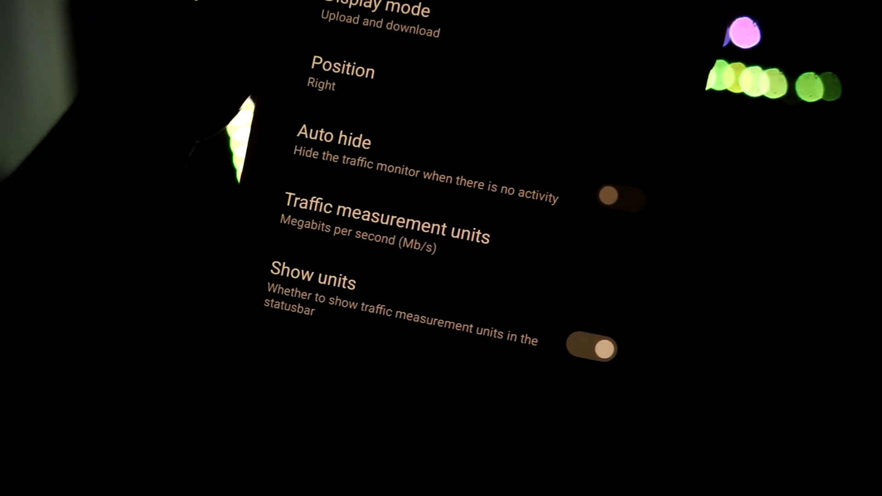
left_click(387, 220)
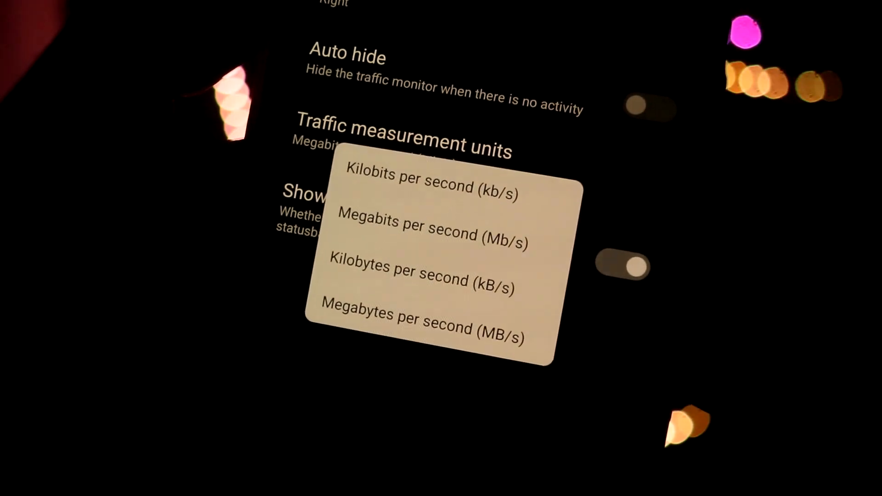
left_click(433, 230)
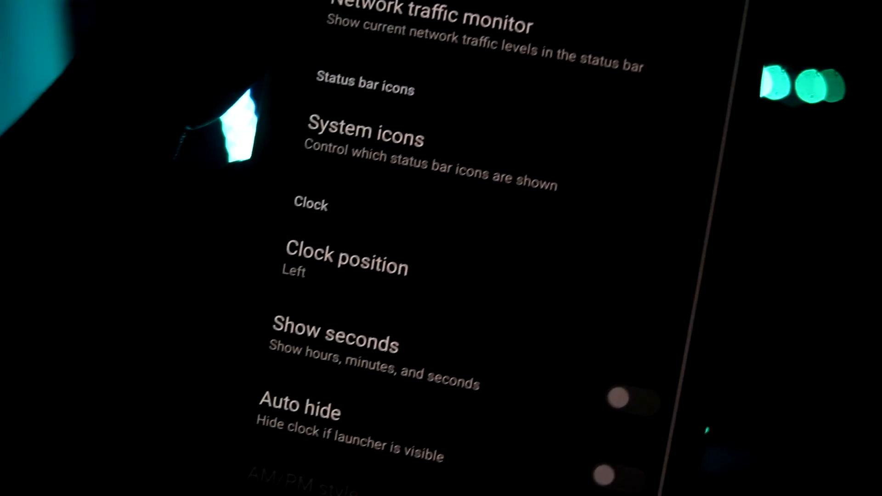
Review the Status bar clock, battery and brightness options, then return to System.
scroll("down", 3)
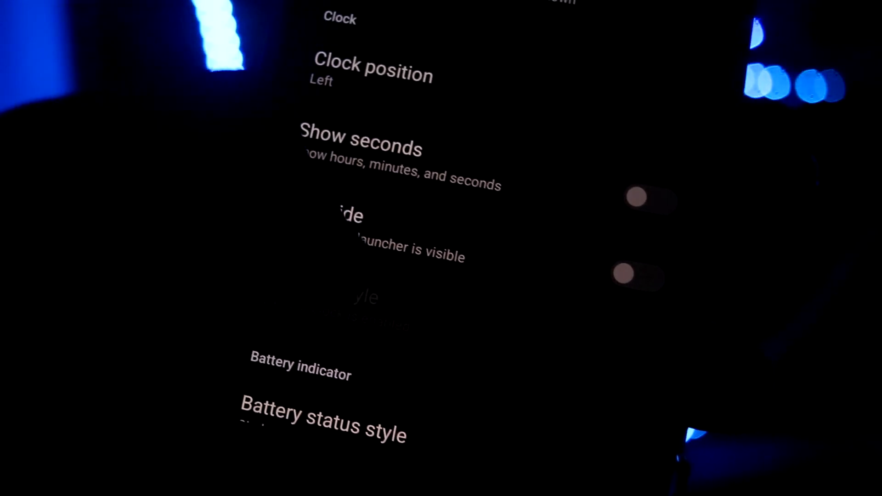
scroll("down", 3)
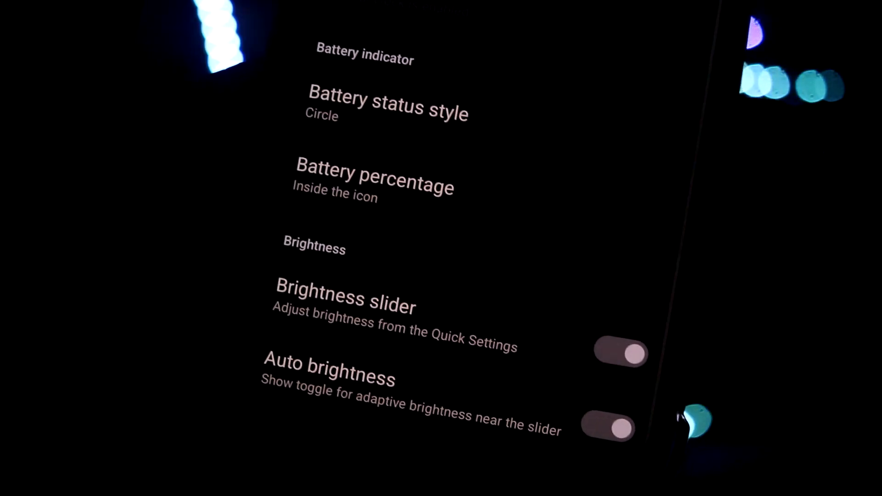
left_click(388, 107)
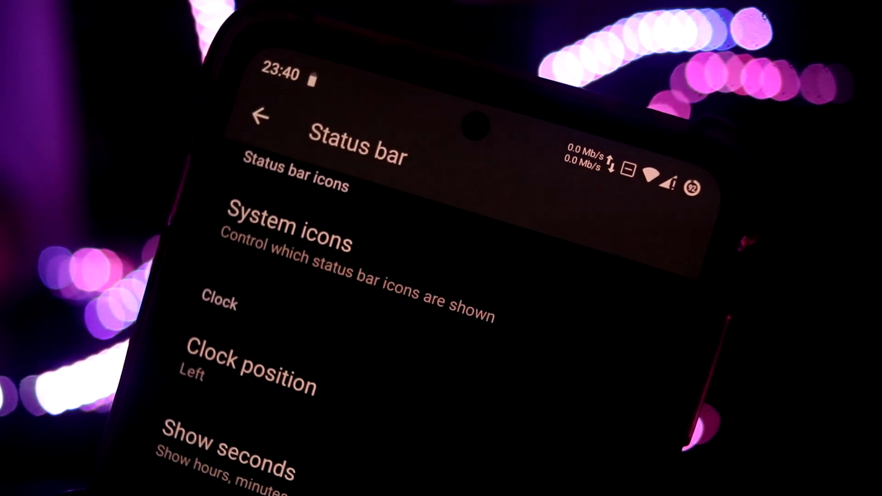
scroll("down", 3)
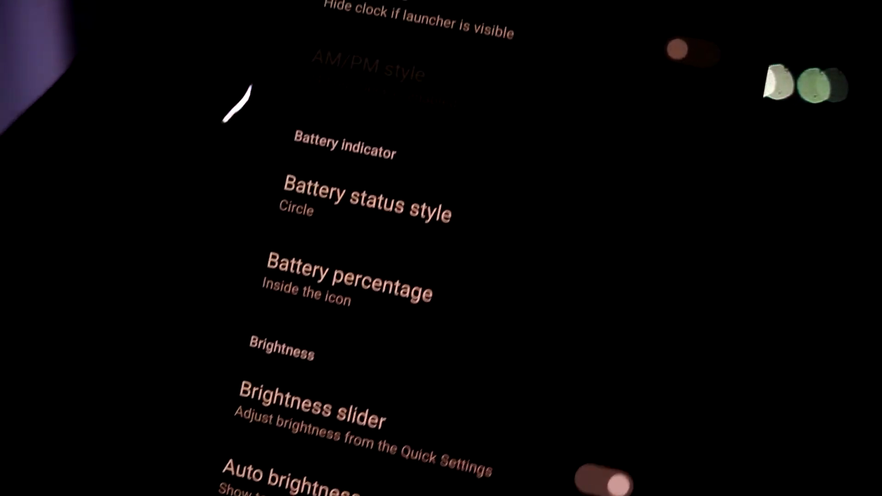
scroll("up", 3)
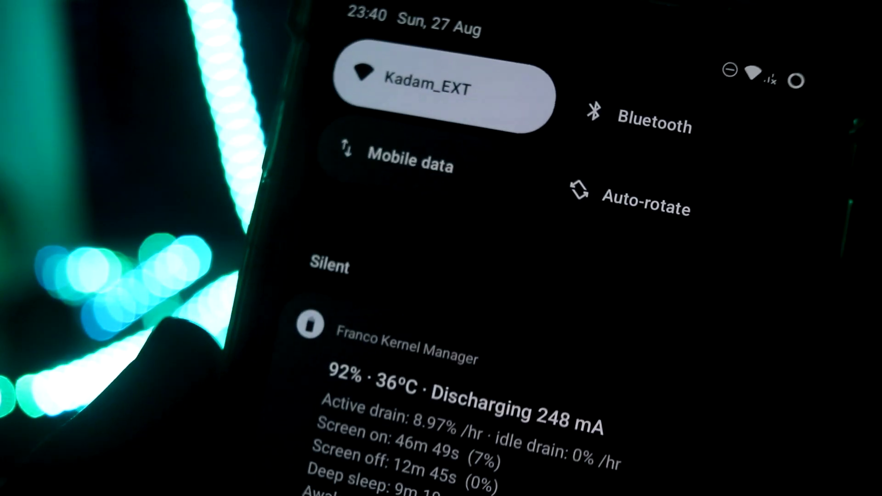
scroll("down", 3)
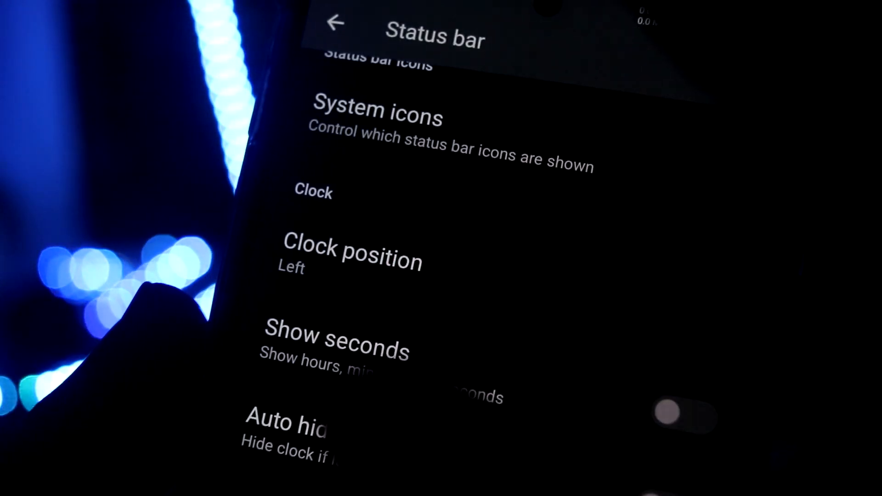
scroll("down", 3)
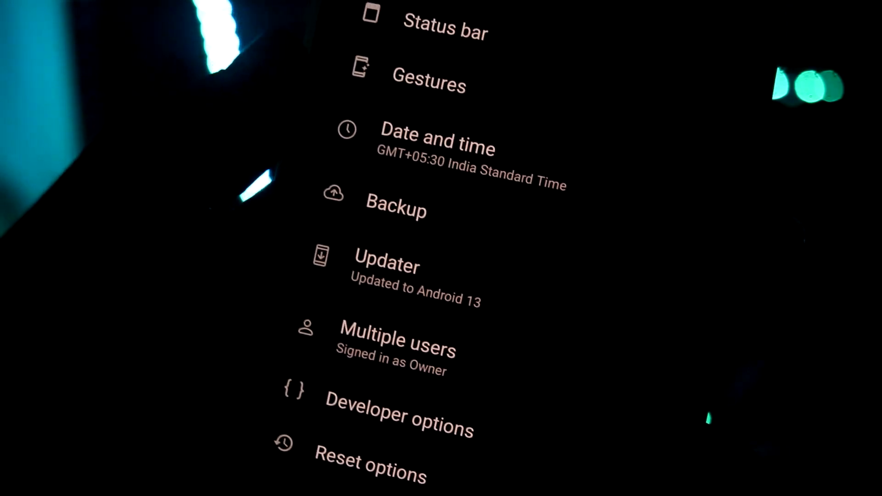
In Gestures, view Touchscreen gestures, then turn on Swipe fingerprint for notifications.
left_click(429, 85)
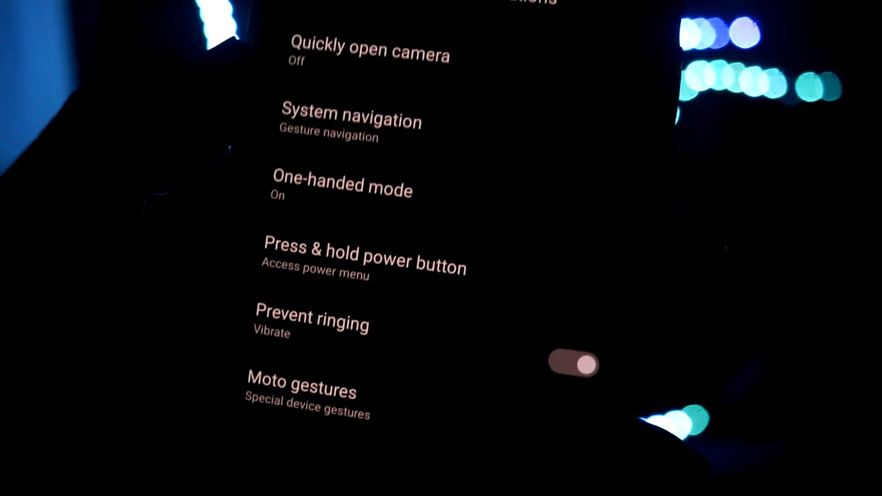
scroll("down", 3)
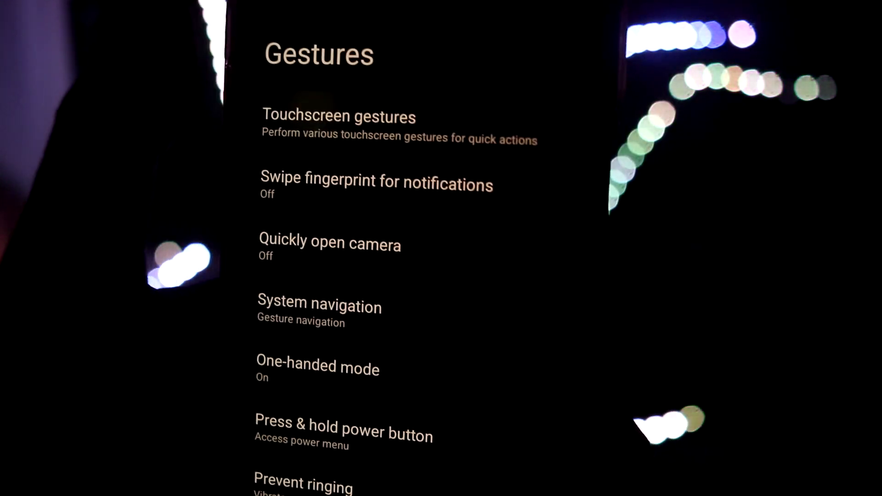
left_click(337, 117)
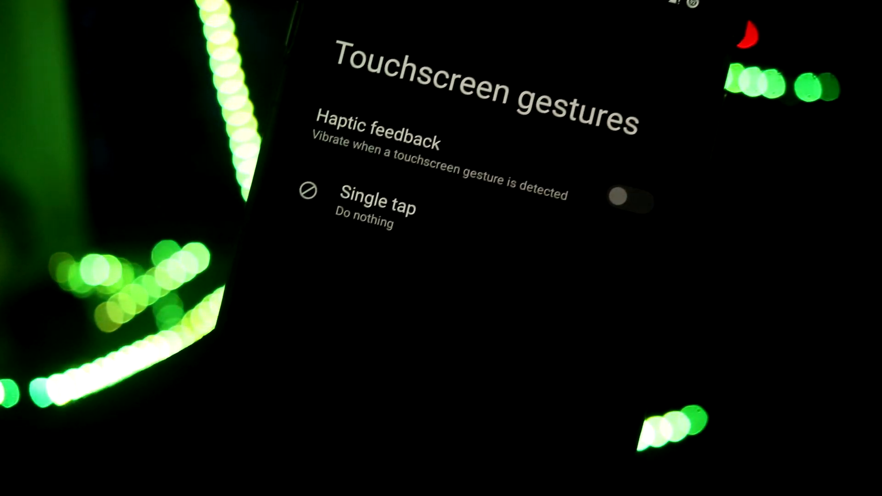
scroll("down", 3)
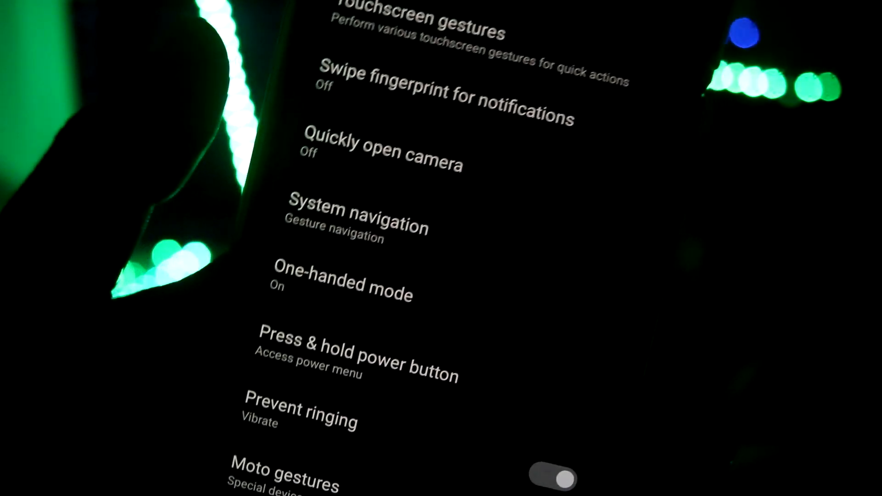
left_click(446, 90)
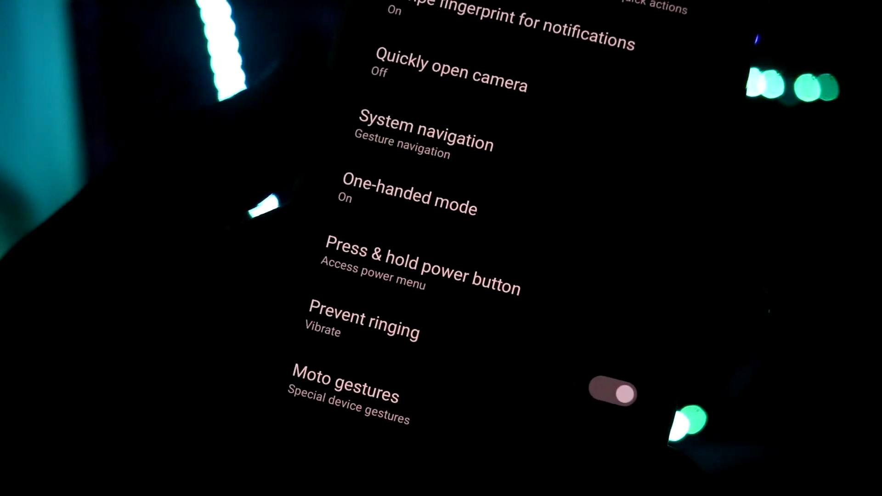
left_click(409, 197)
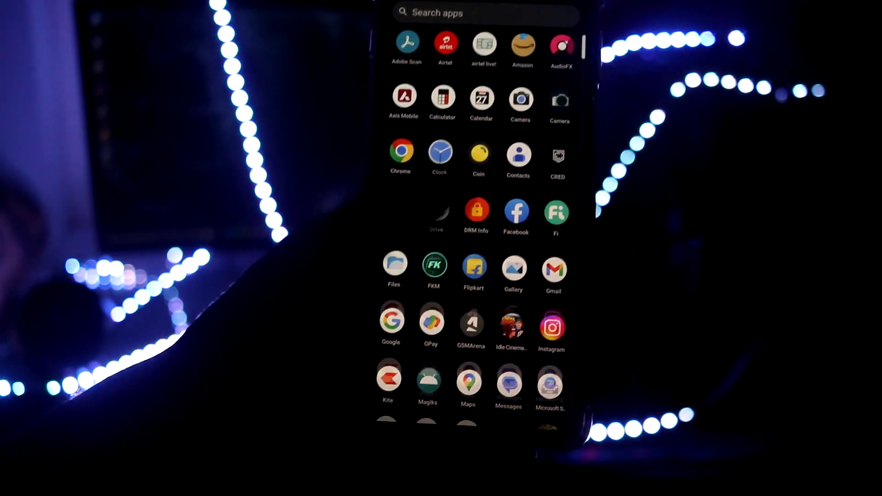
Leave the app drawer for the home screen with the Sunday clock widget.
key("HOME")
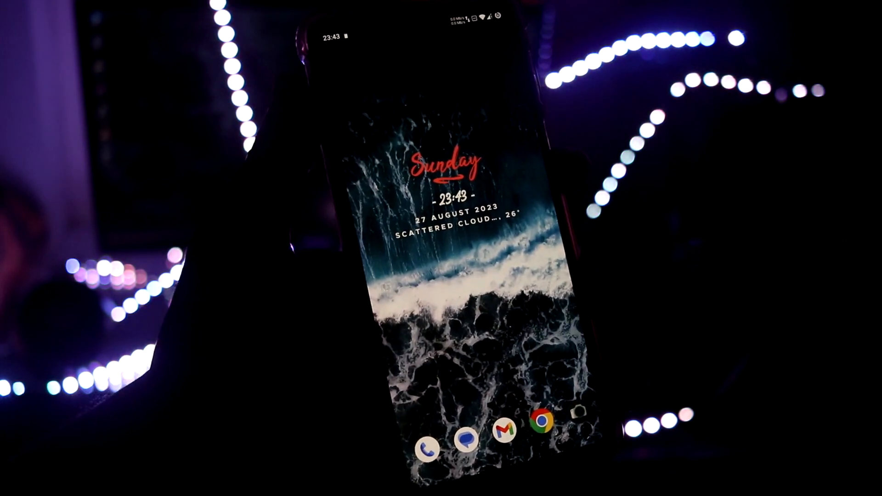